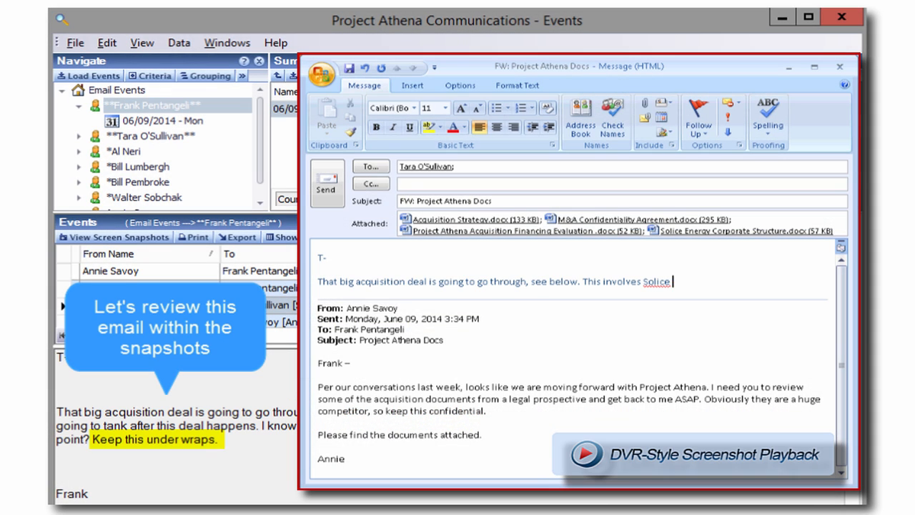
# Step: Review the played-back email about the stock tanking and the 'how do I do' Skype chat text
pyautogui.write('Energy! We are heavily invested in them. Word is the stock is going to tank after this deal happens. I k')
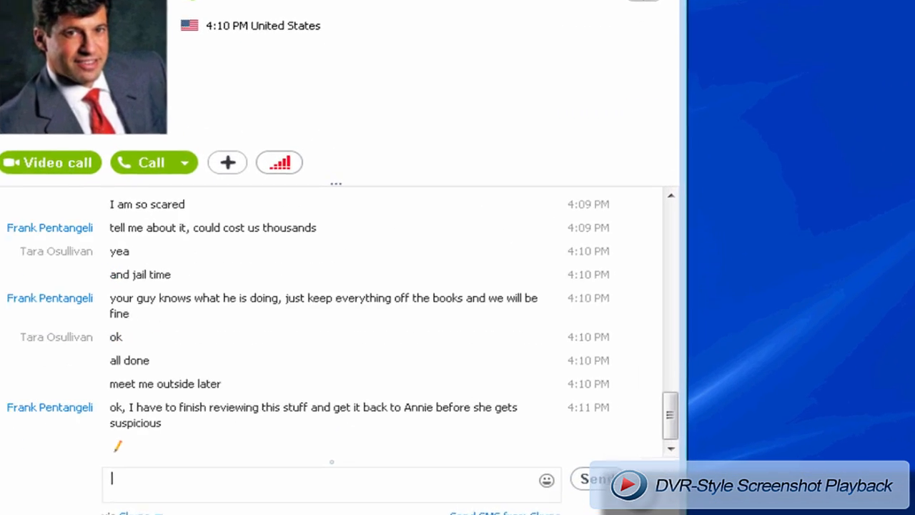
pyautogui.write('how do I do')
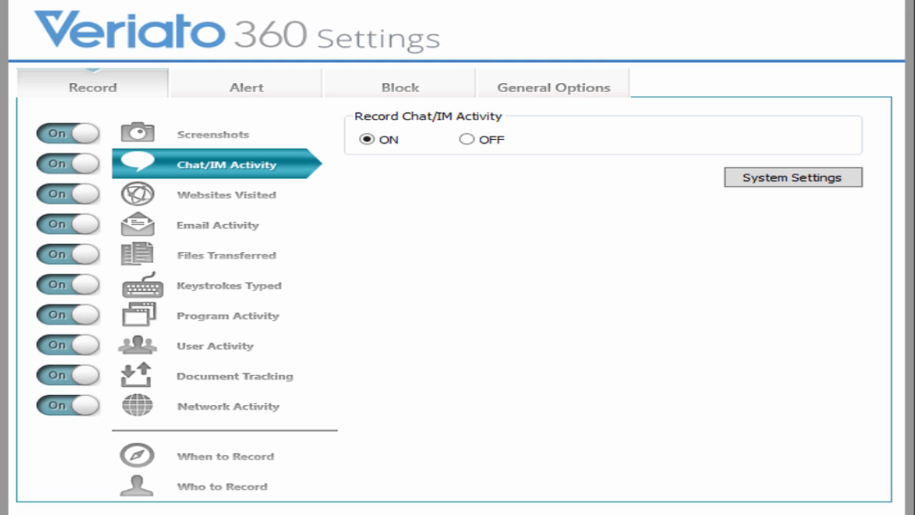
# Step: Review recording options for Websites Visited, Email Activity, Files Transferred and Keystrokes Typed
pyautogui.click(226, 194)
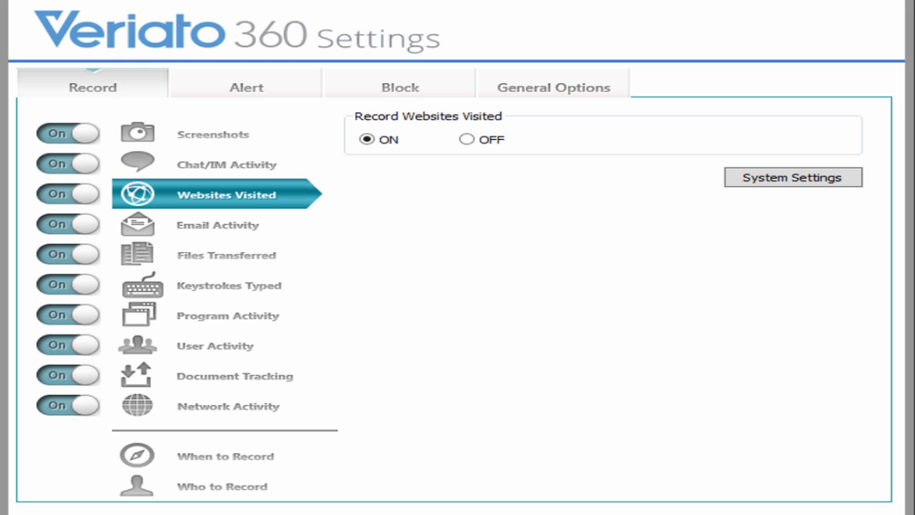
pyautogui.click(217, 225)
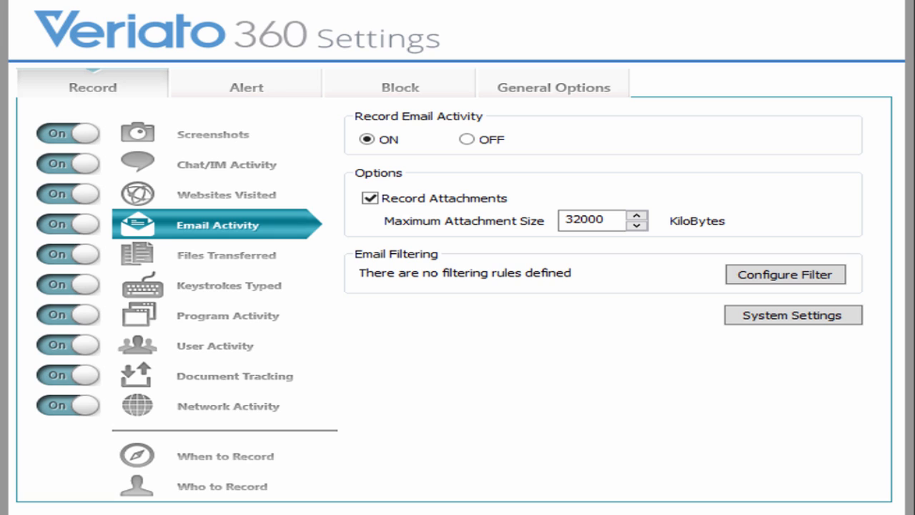
pyautogui.click(226, 254)
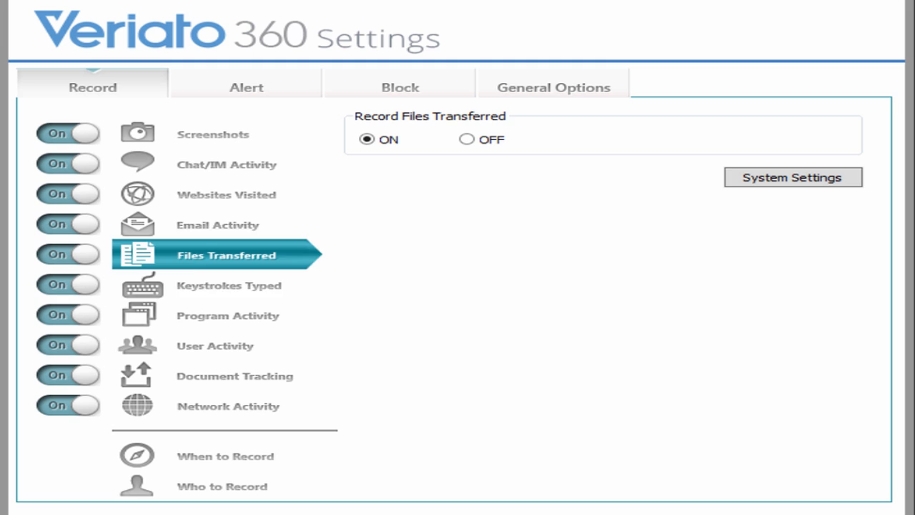
pyautogui.click(228, 286)
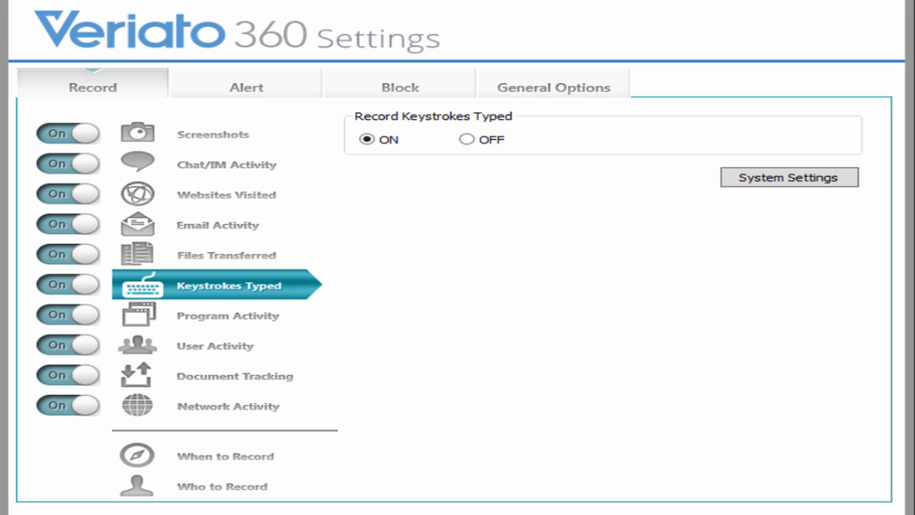
# Step: Review Program Activity, User Activity and Document Tracking recording options, then show the Email Overview Quick View
pyautogui.click(227, 316)
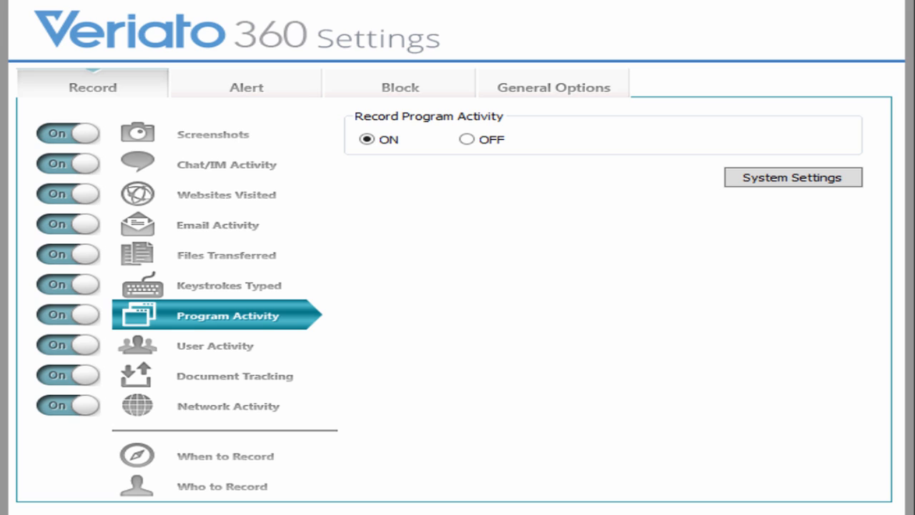
pyautogui.click(215, 345)
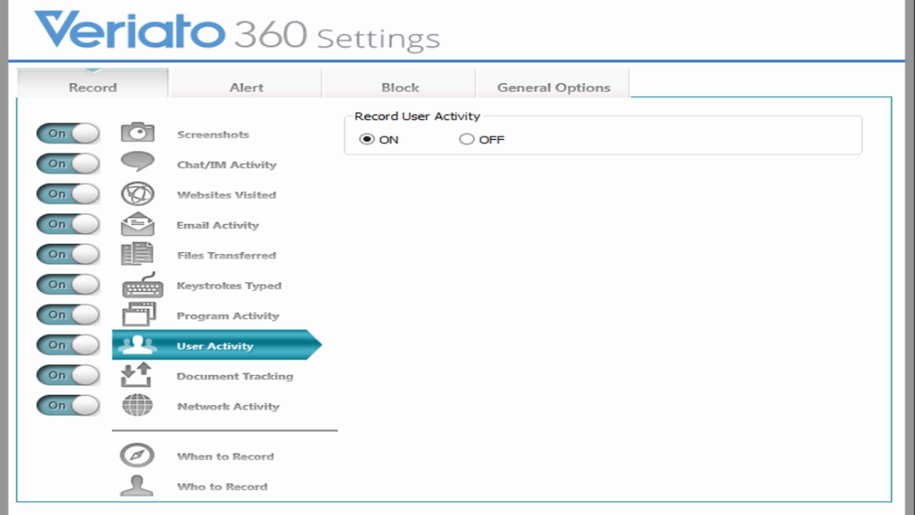
pyautogui.click(234, 374)
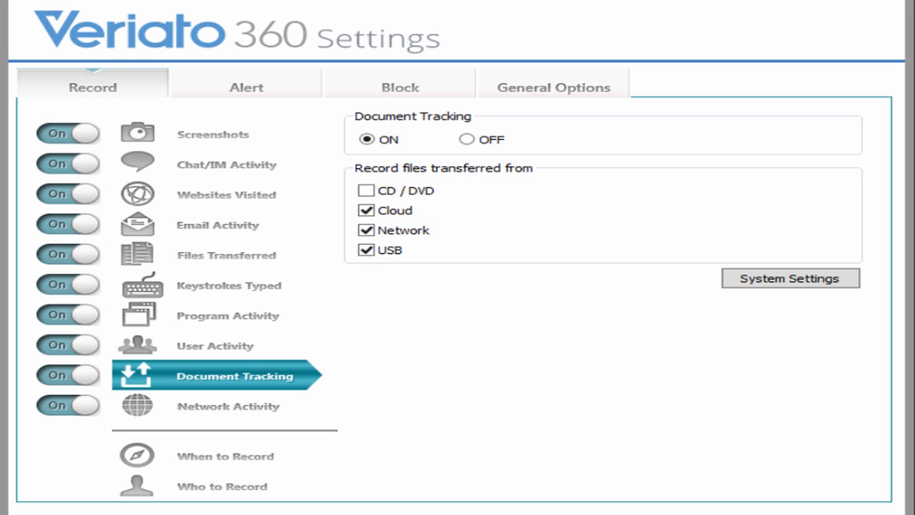
pyautogui.click(227, 406)
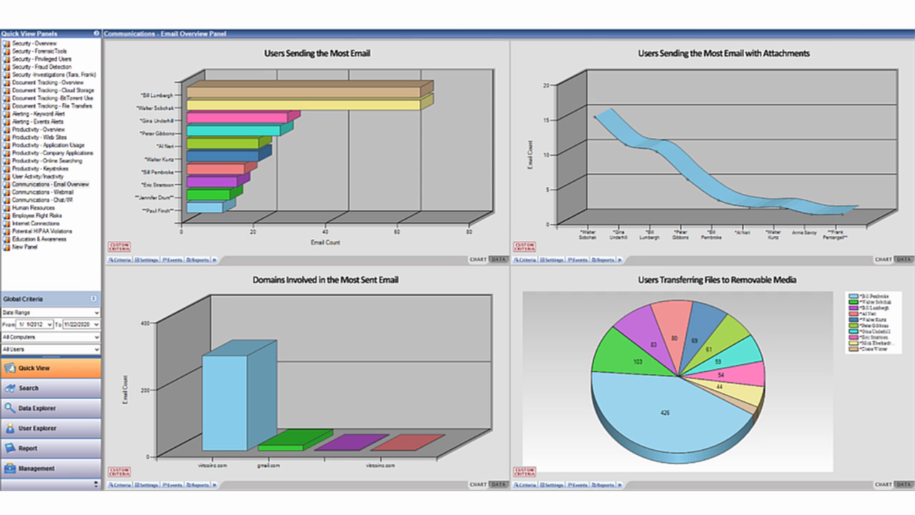
pyautogui.click(41, 199)
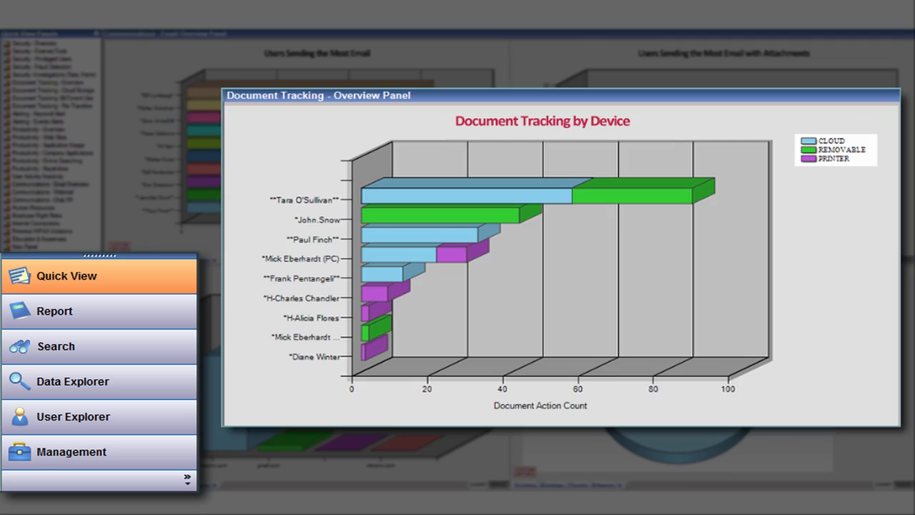
pyautogui.click(320, 21)
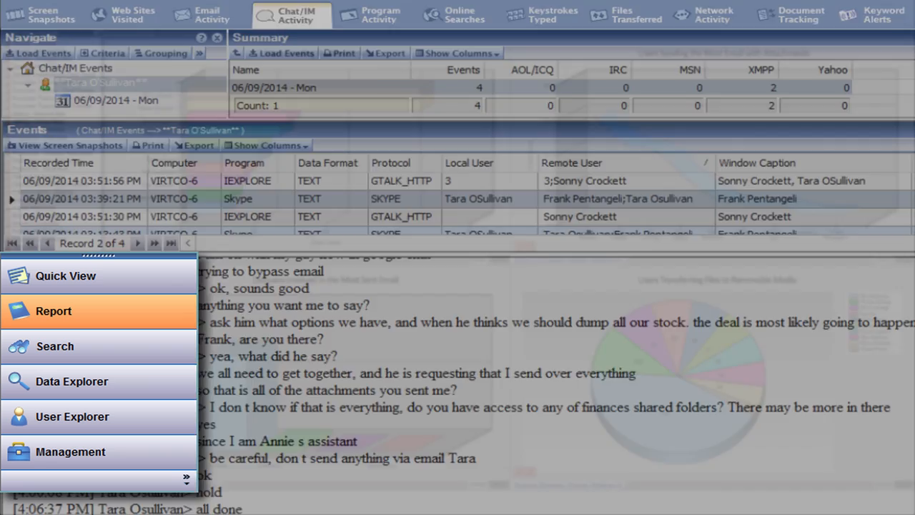
pyautogui.click(53, 311)
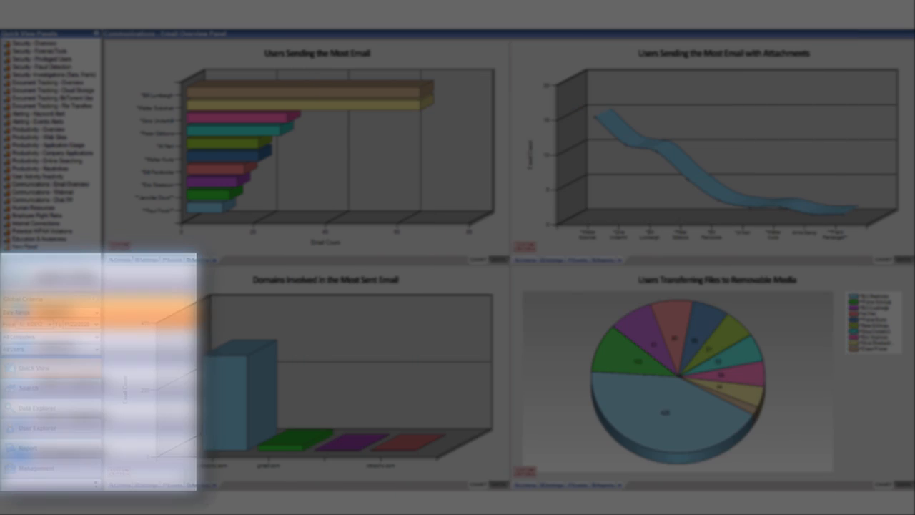
# Step: Search for 'confidential' and review the Confidential Customer List document-tracking hit
pyautogui.write('confidential')
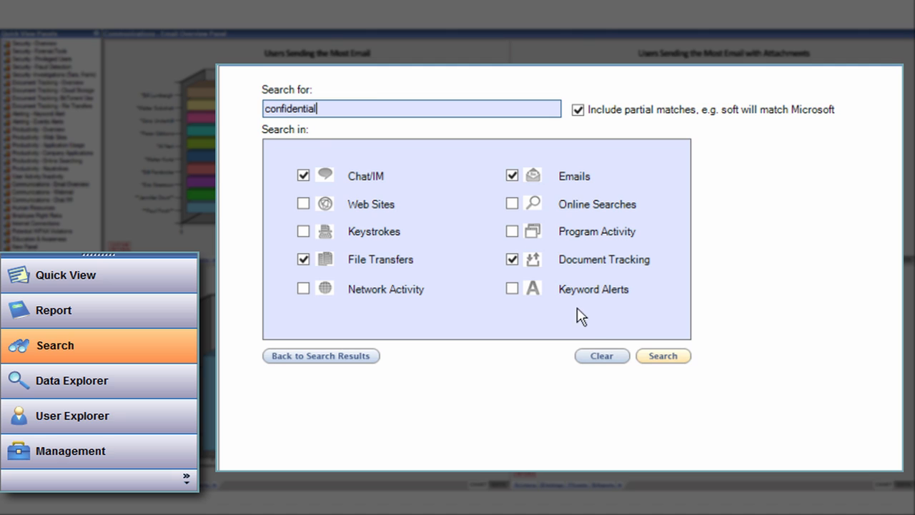
pyautogui.click(660, 354)
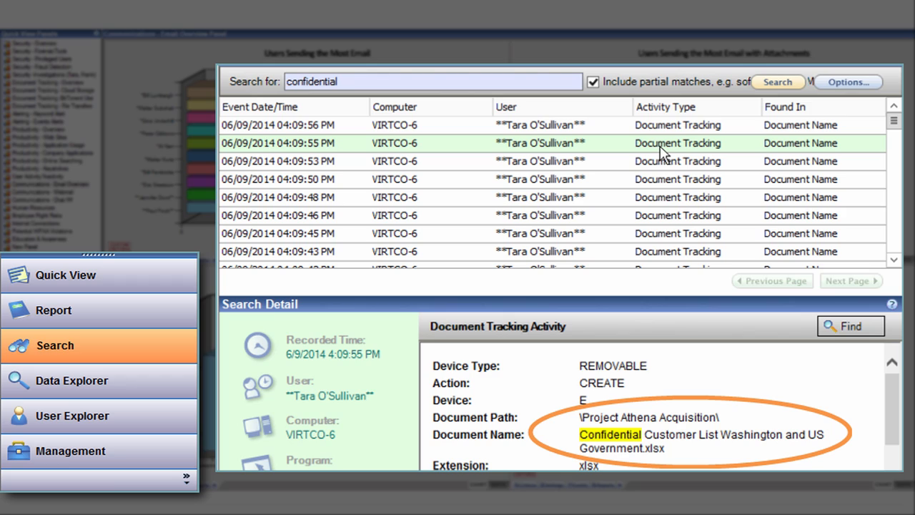
pyautogui.click(71, 380)
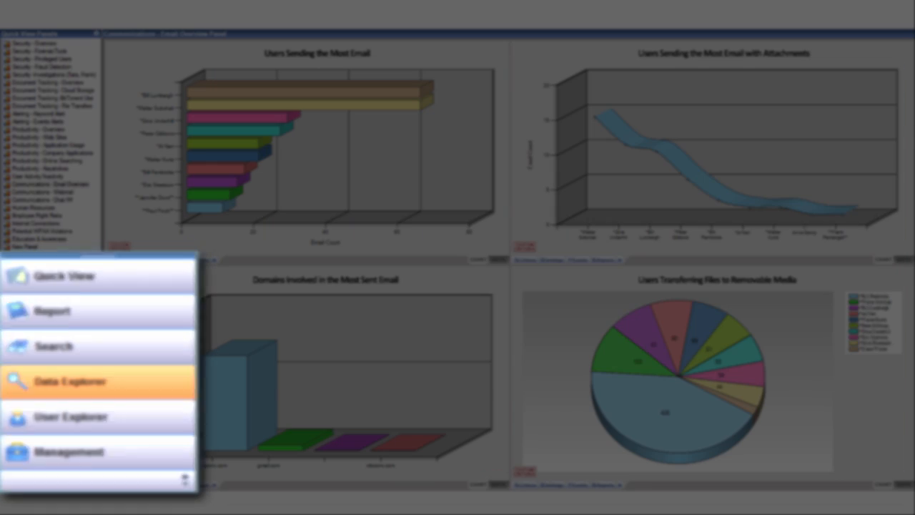
# Step: List event types in Data Explorer, view Document Tracking Events, then show a user's Chat/IM events in User Explorer
pyautogui.click(70, 380)
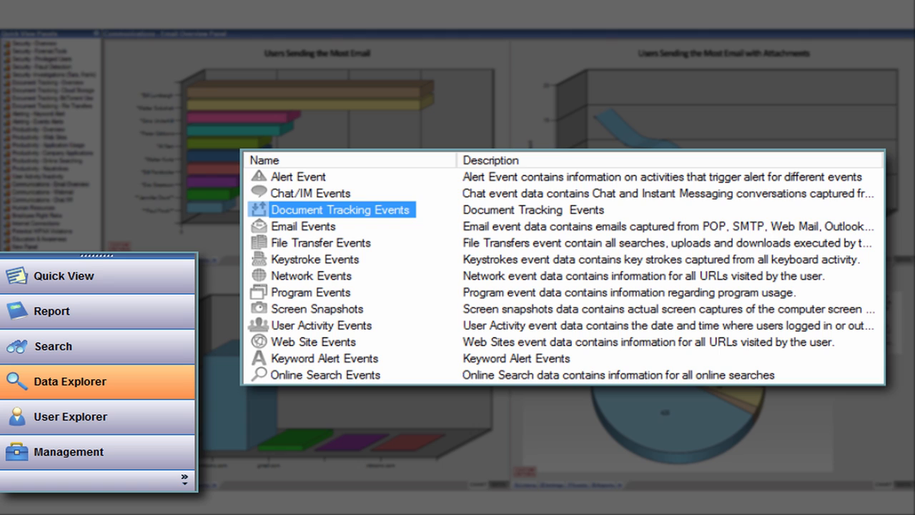
pyautogui.doubleClick(340, 209)
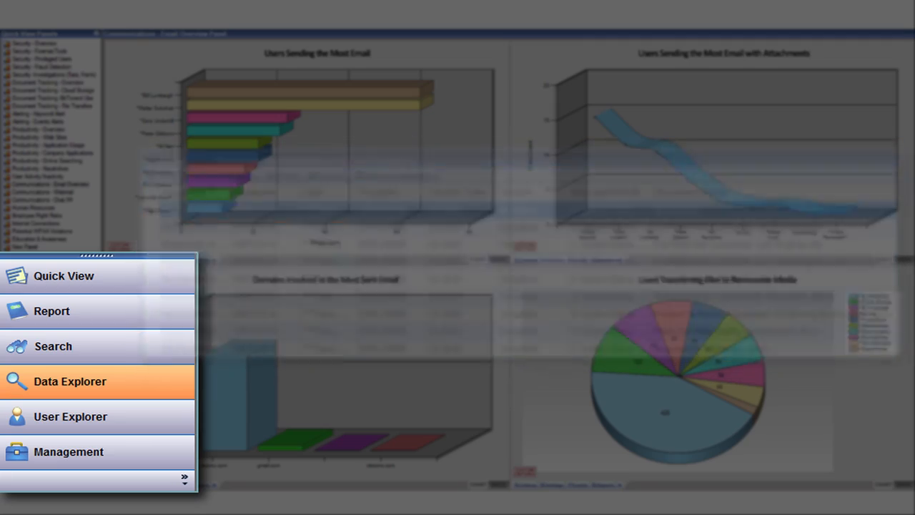
pyautogui.click(71, 416)
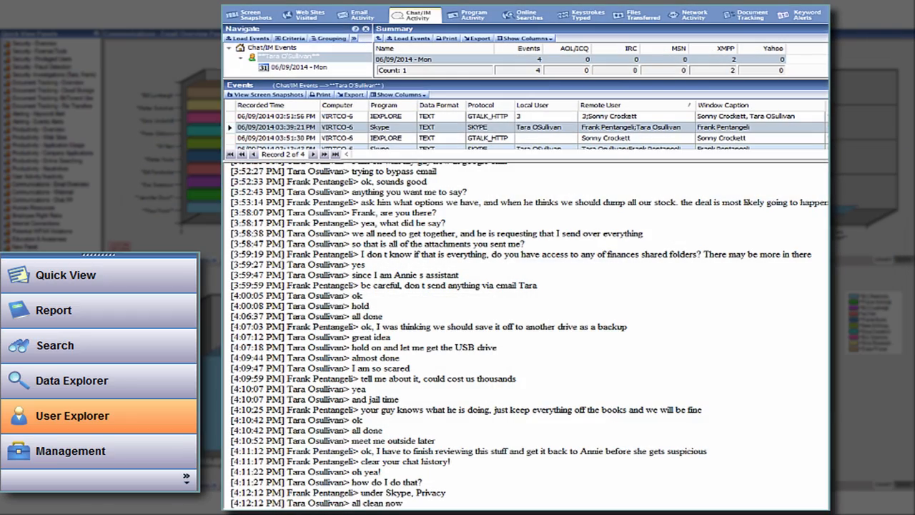